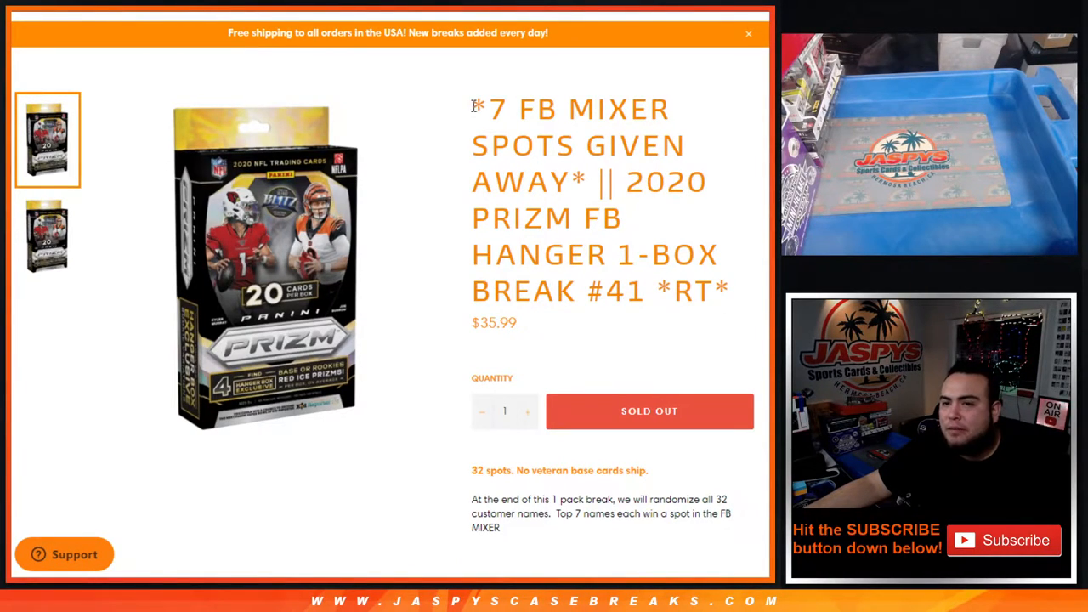
Step: Select the '7 FB Mixer Spots, 2020 Prizm FB Hanger' break #41 listing title
drag(474, 108, 667, 108)
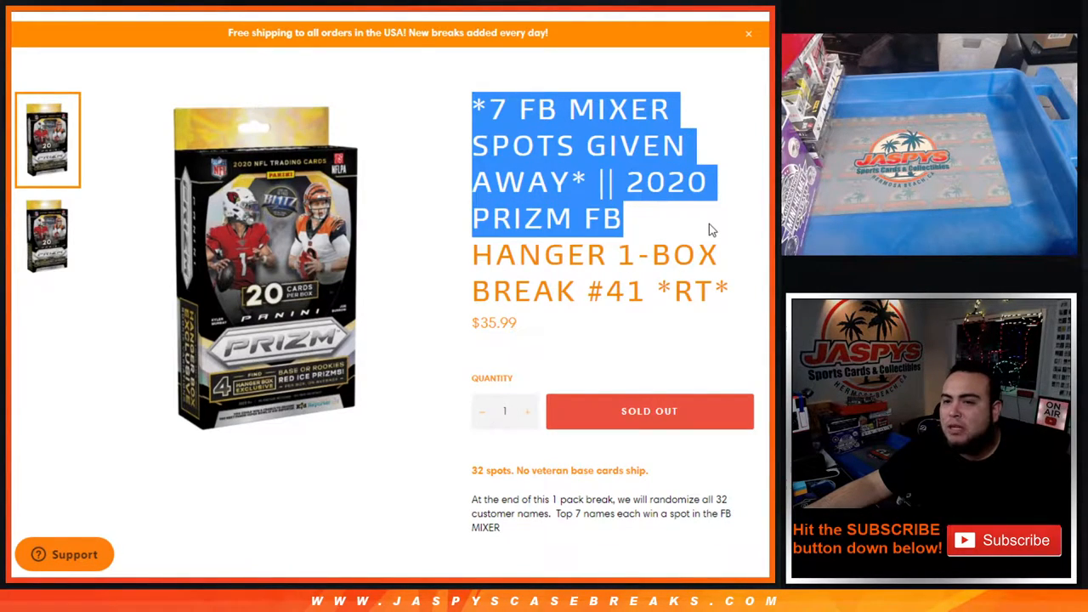
drag(712, 230, 746, 287)
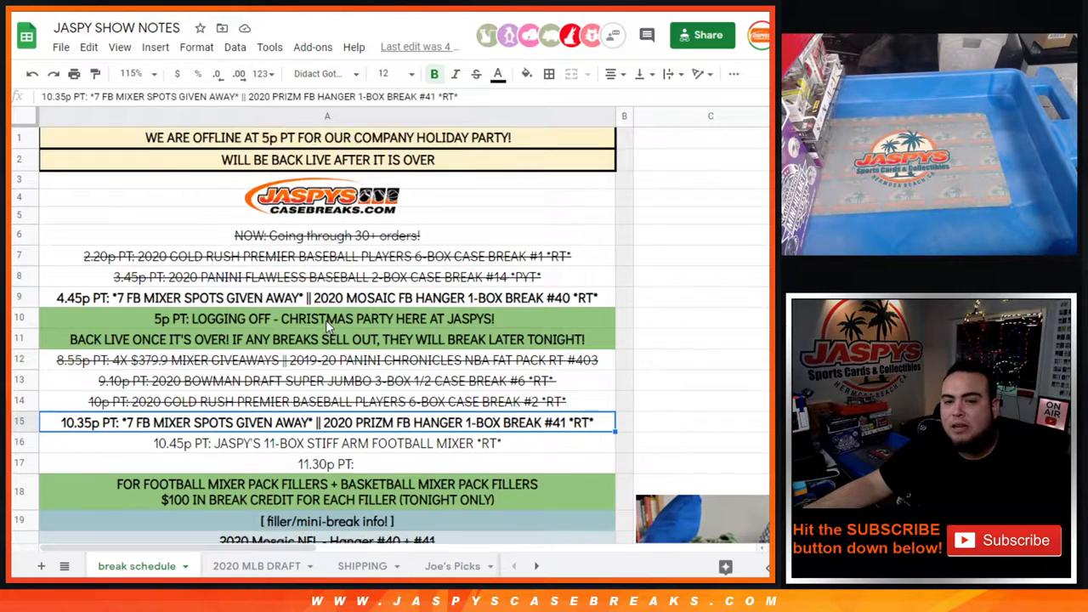
Step: Scroll the JASPY SHOW NOTES schedule down to the 10:35pm break #41 entry
scroll(down, 3)
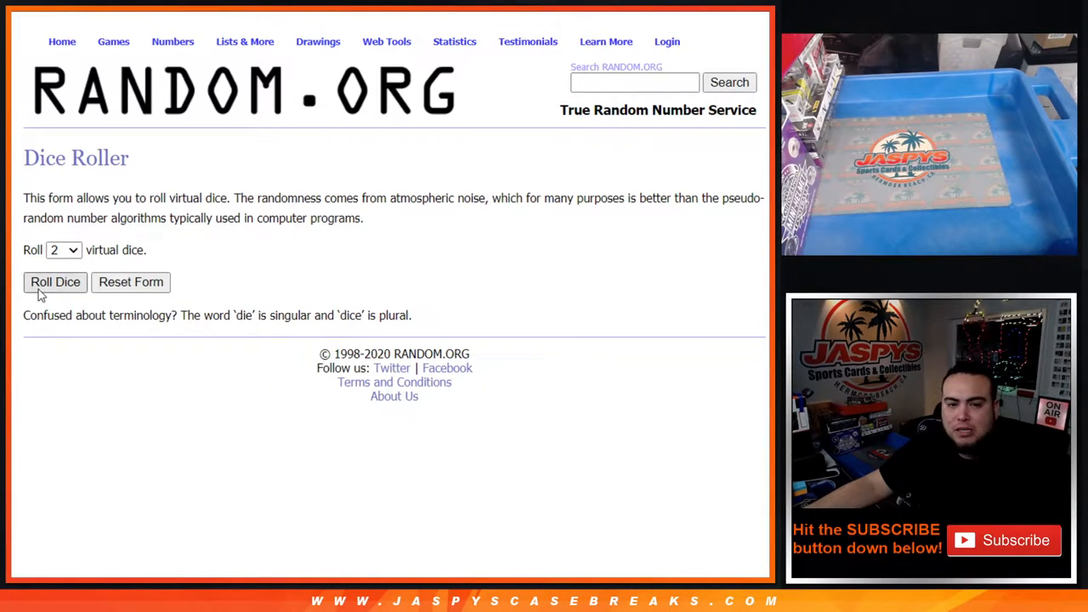
Step: Randomize the 32 customer names in the List Randomizer and reshuffle them four more times
click(54, 282)
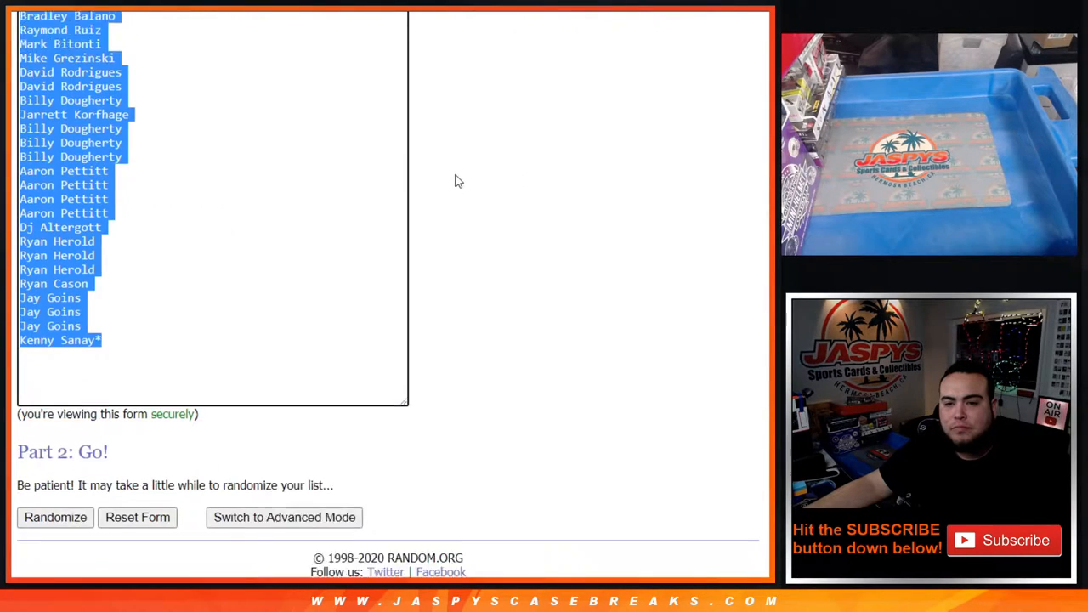
click(56, 517)
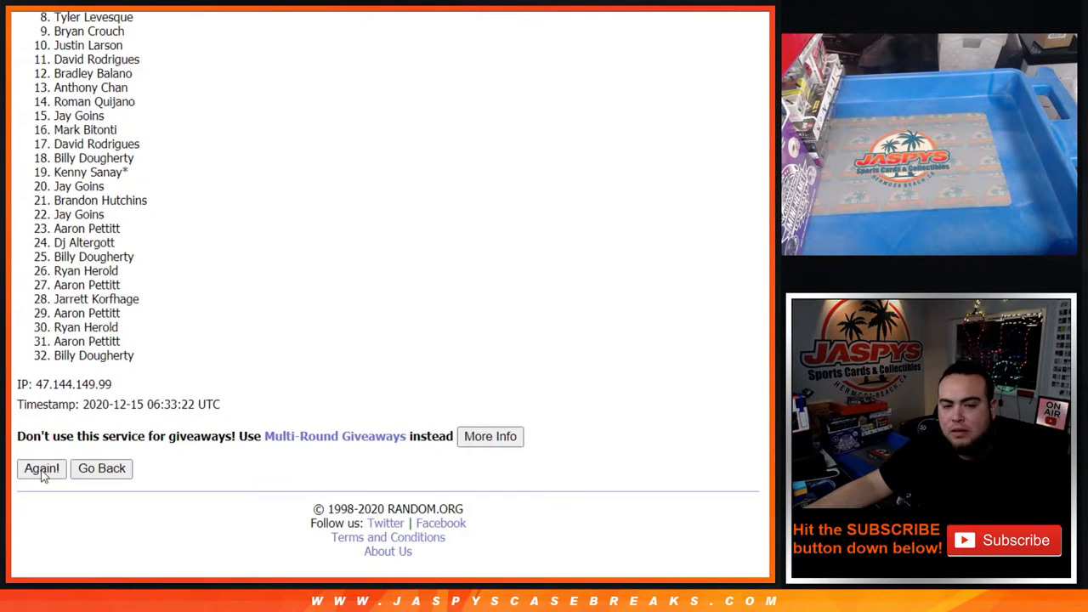
click(41, 468)
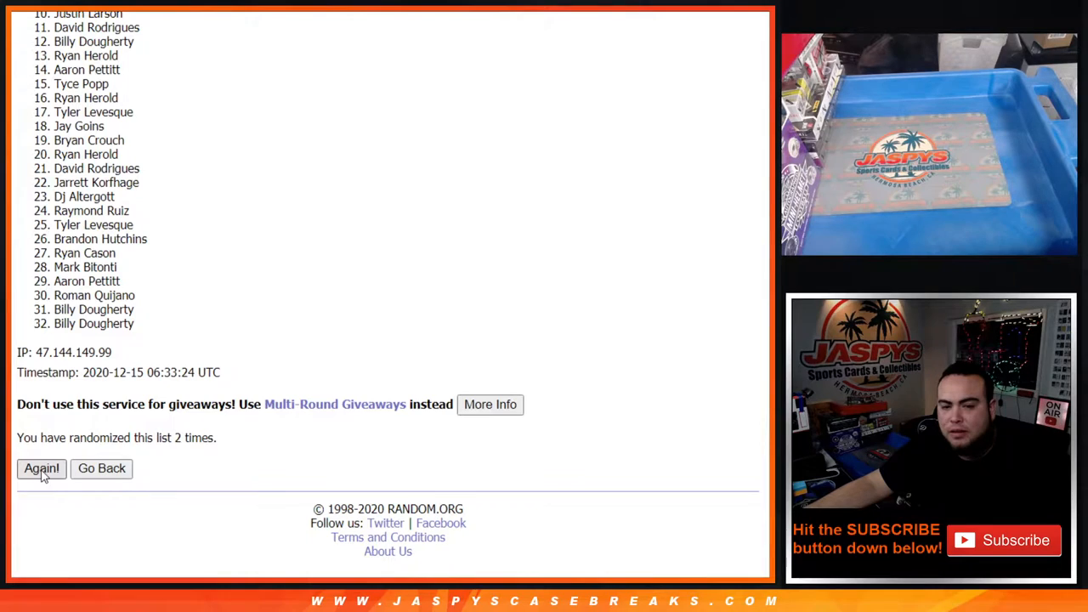
click(41, 468)
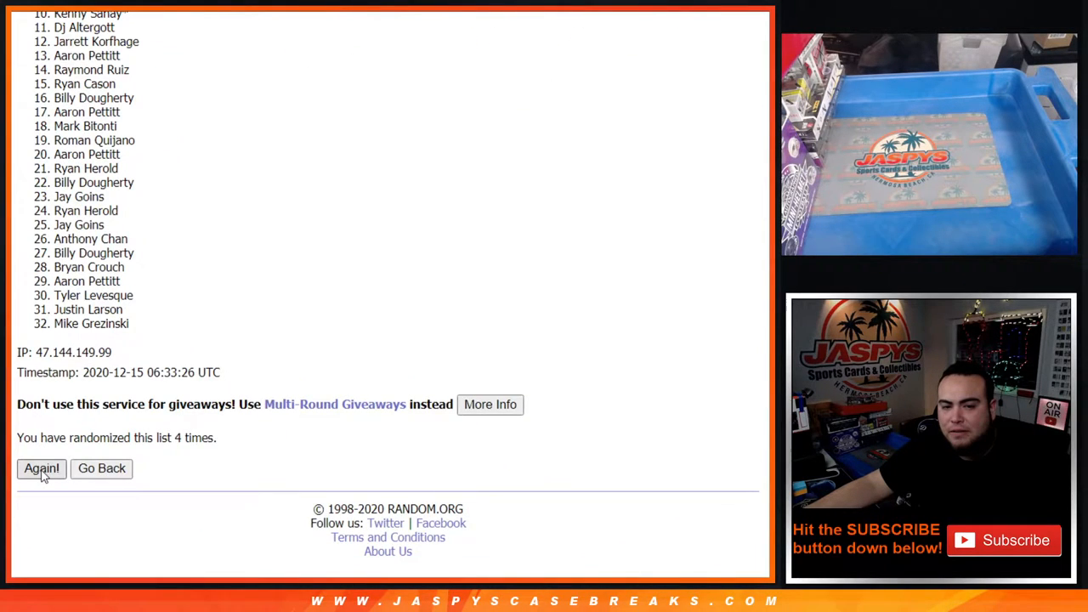
click(41, 468)
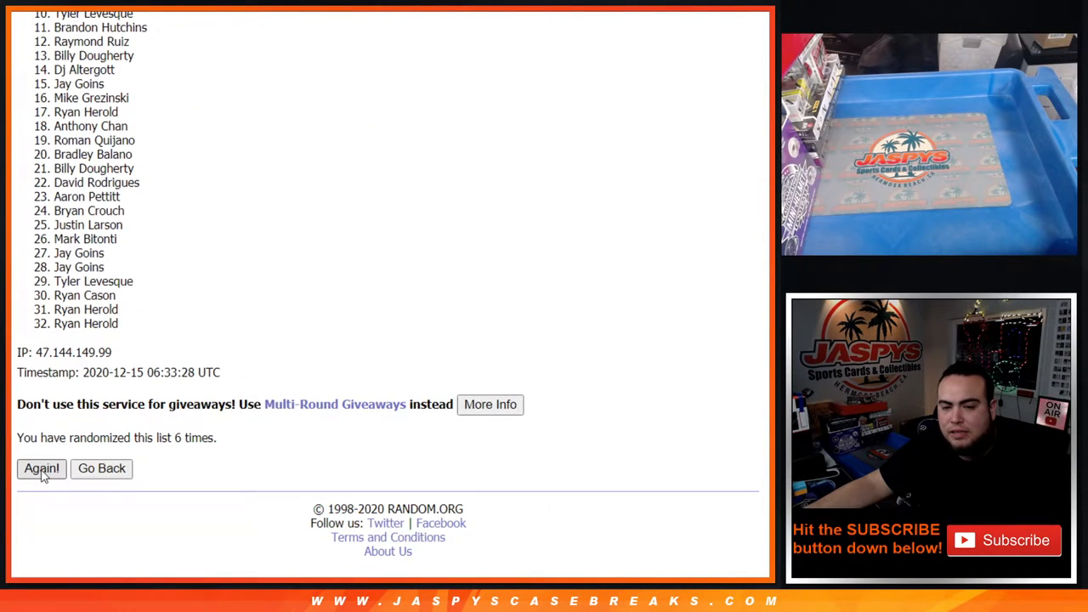
click(41, 469)
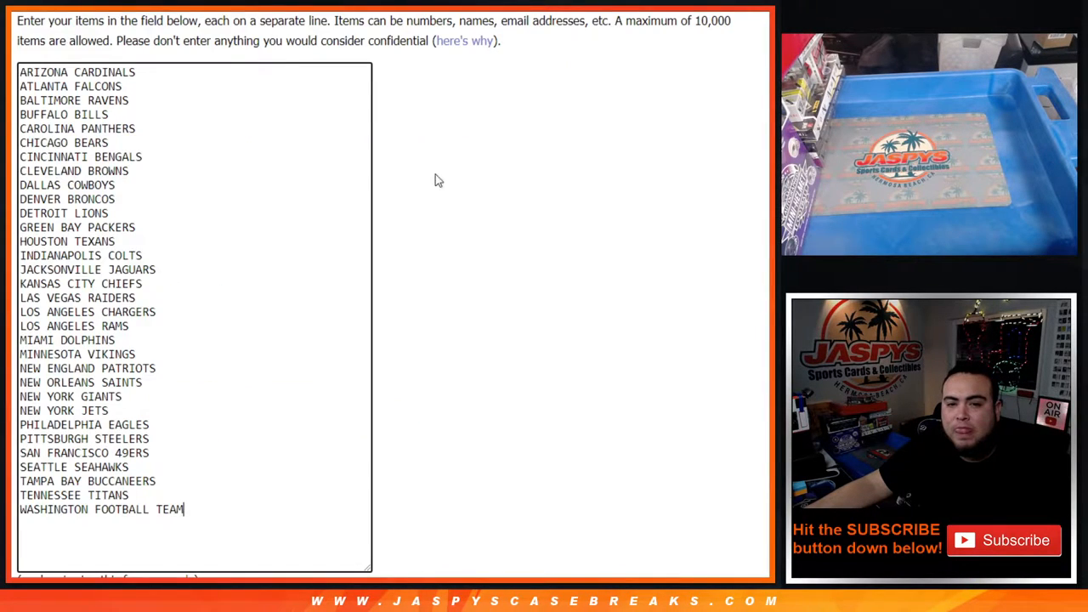
Step: Randomize the 32 NFL team names and reshuffle the order five more times
scroll(down, 3)
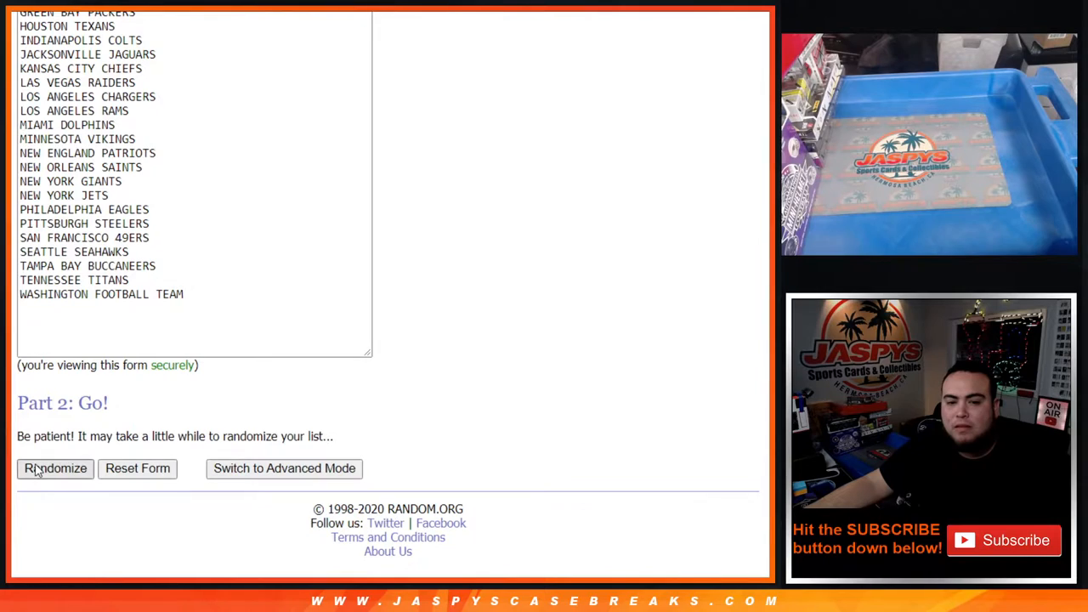
click(55, 468)
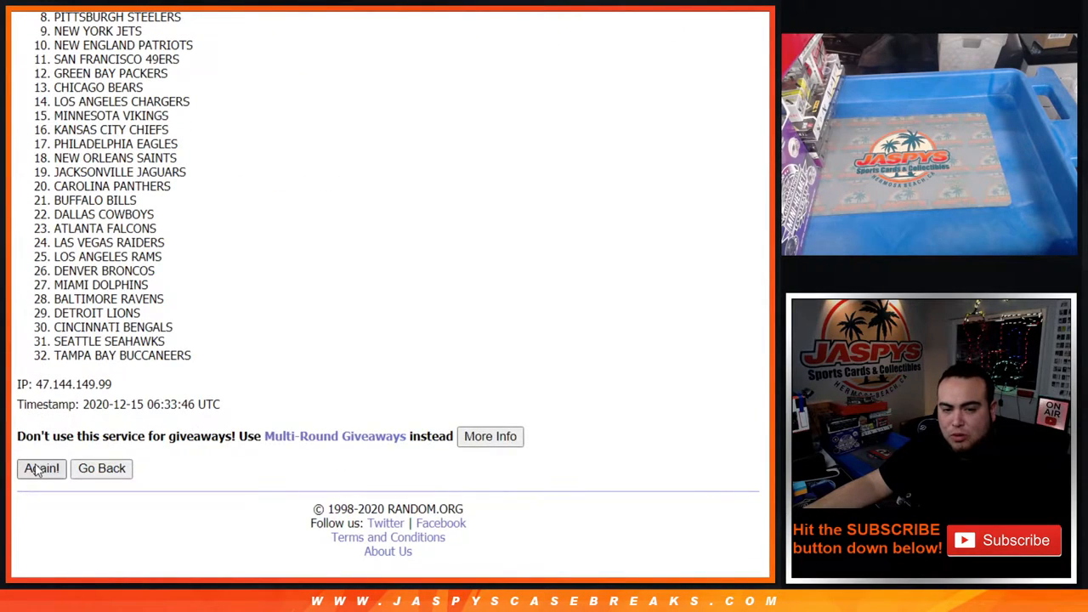
click(40, 469)
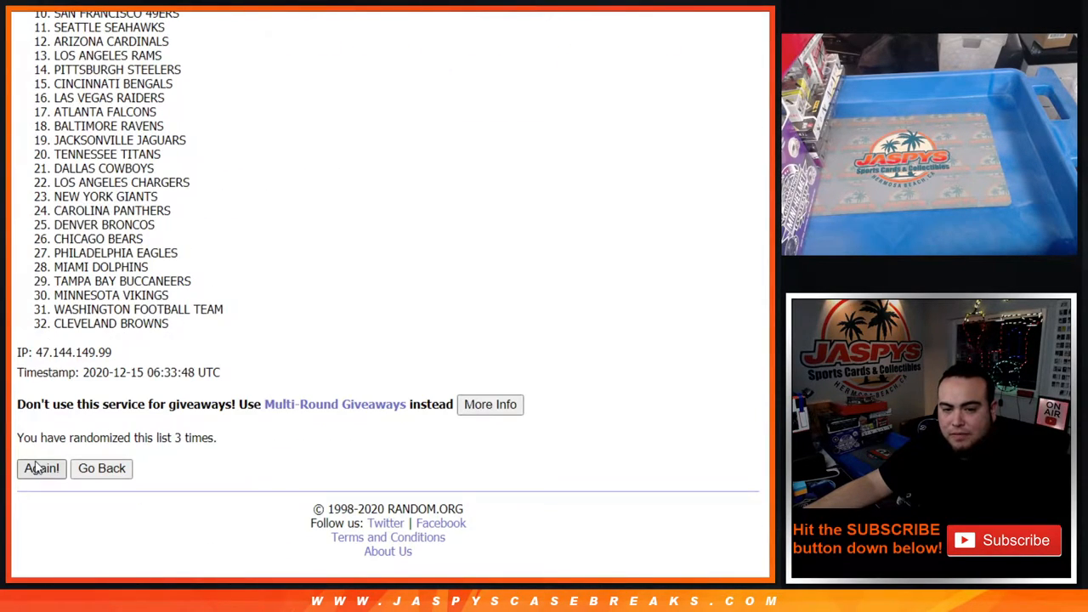
click(41, 468)
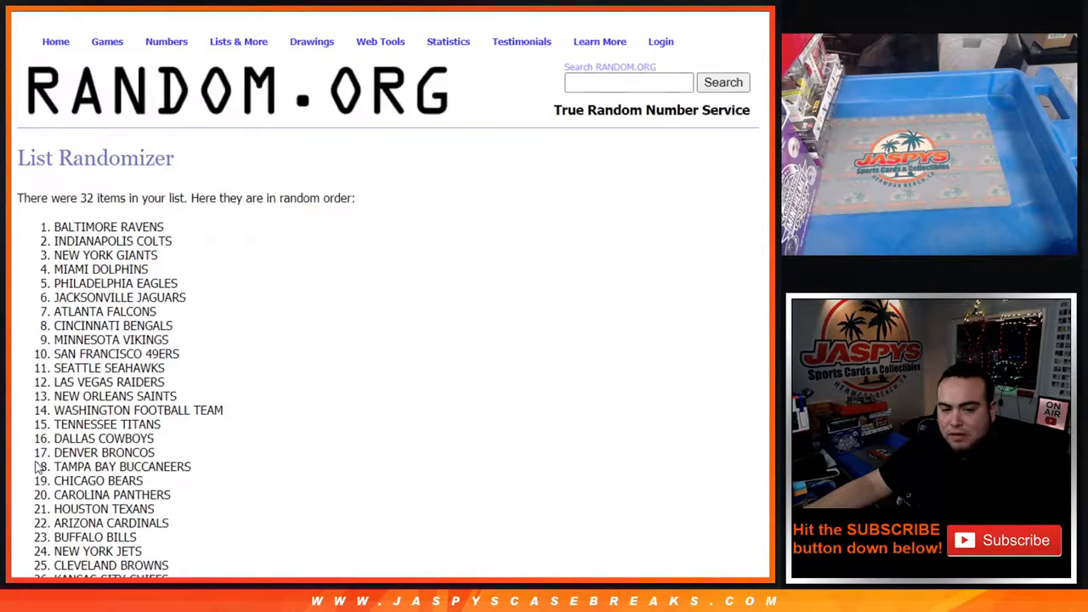
click(41, 468)
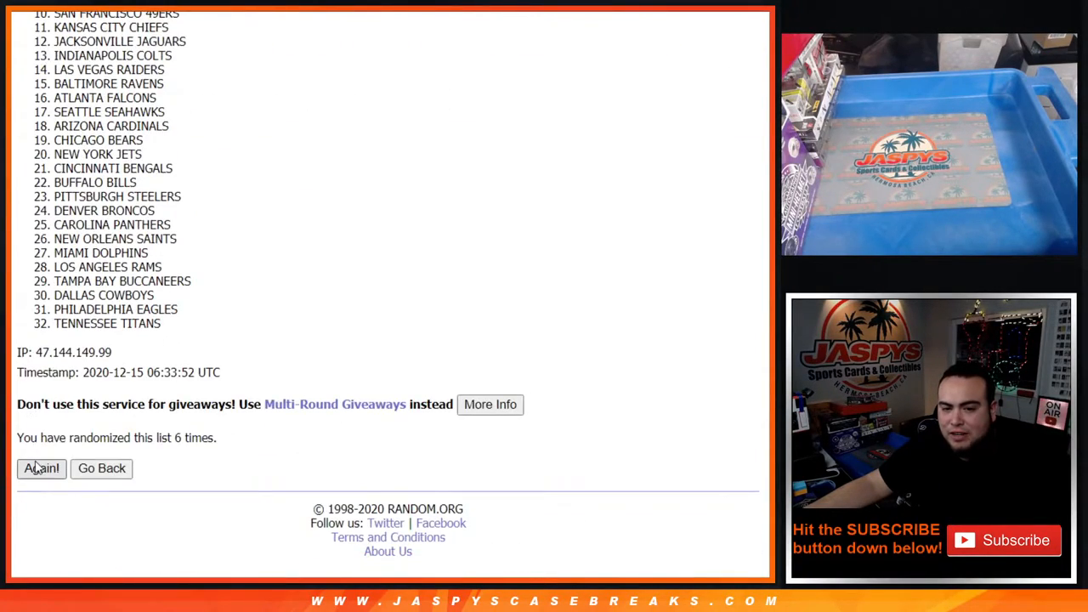
click(41, 468)
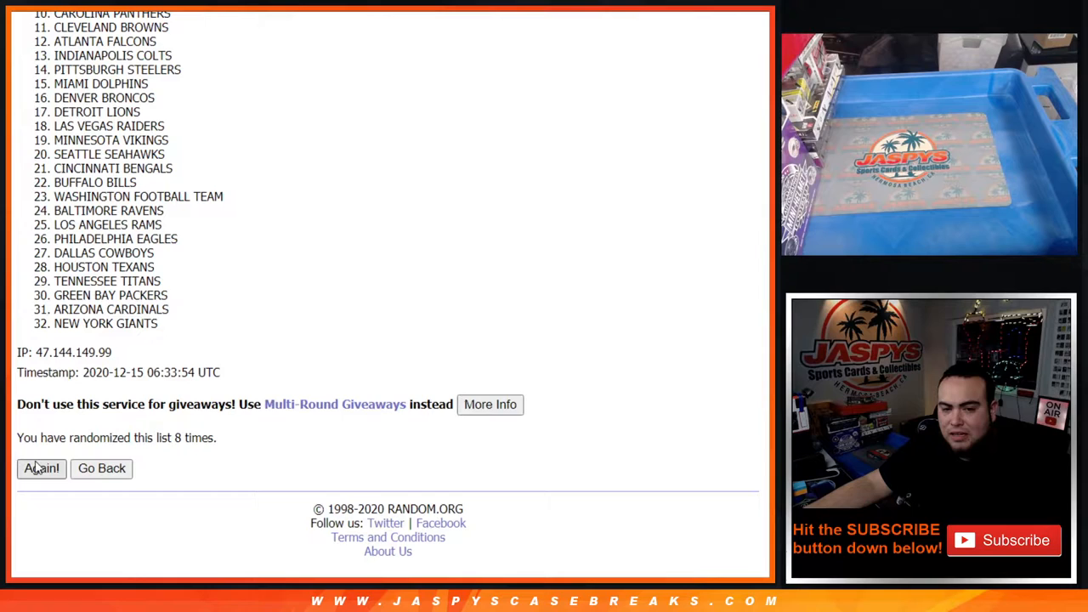
click(40, 469)
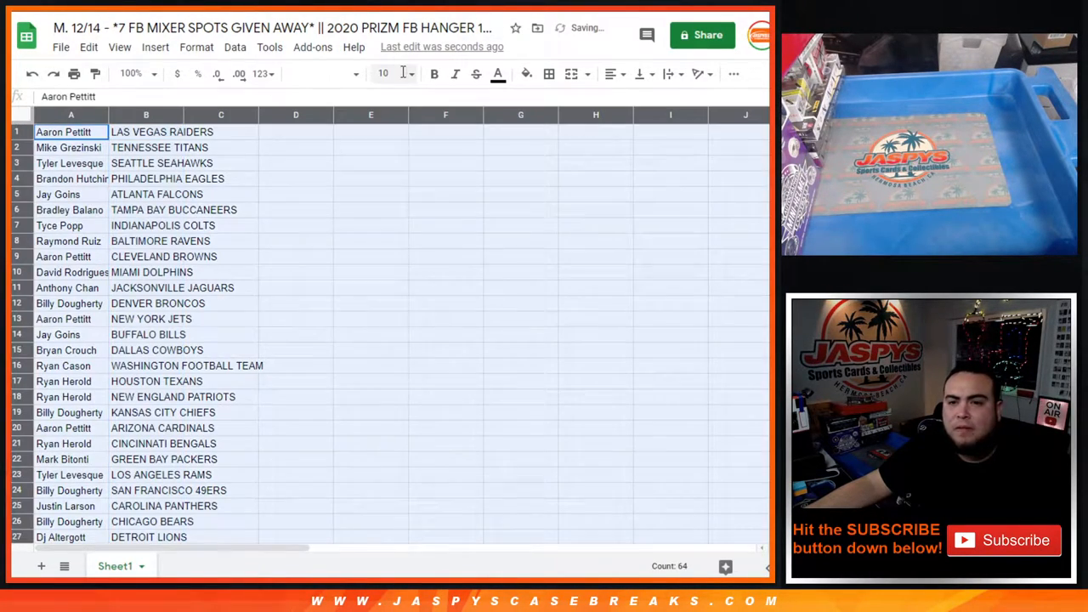
Step: Enlarge the sheet text and widen column A so full customer names show
click(384, 73)
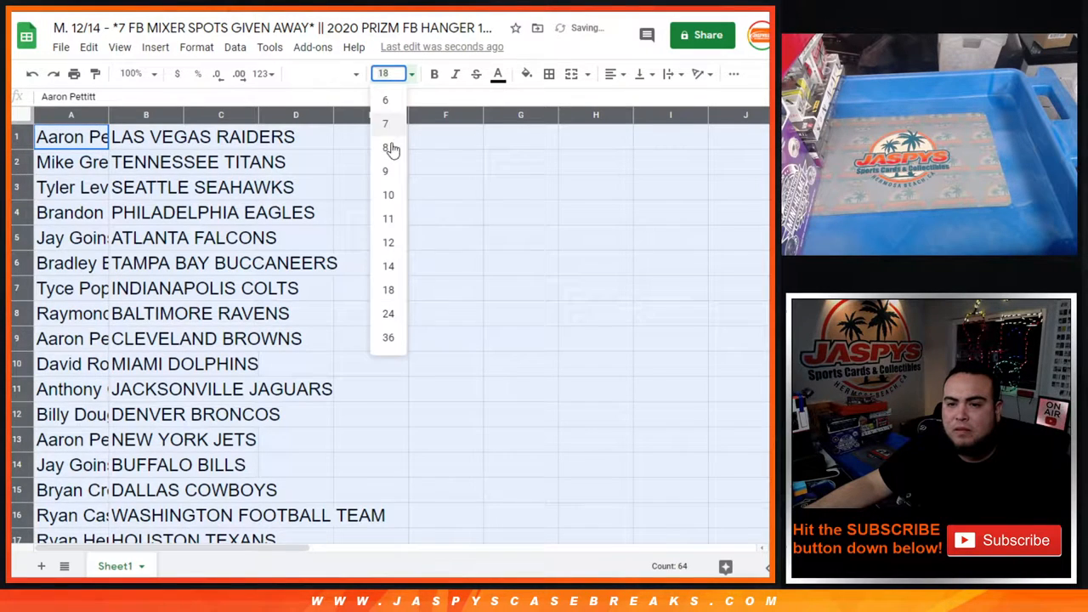
click(388, 266)
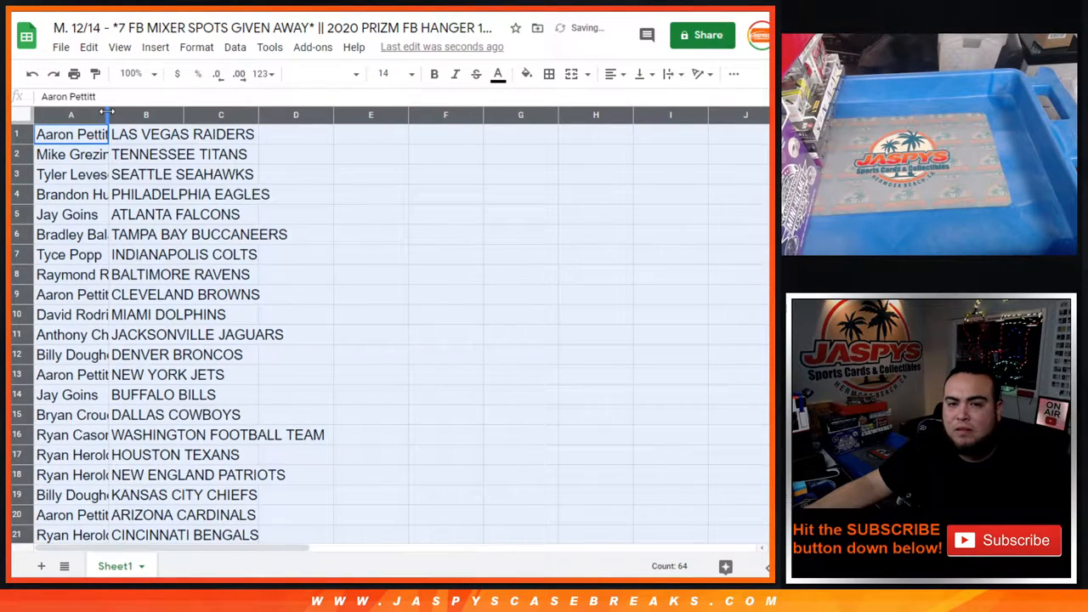
drag(108, 114, 146, 115)
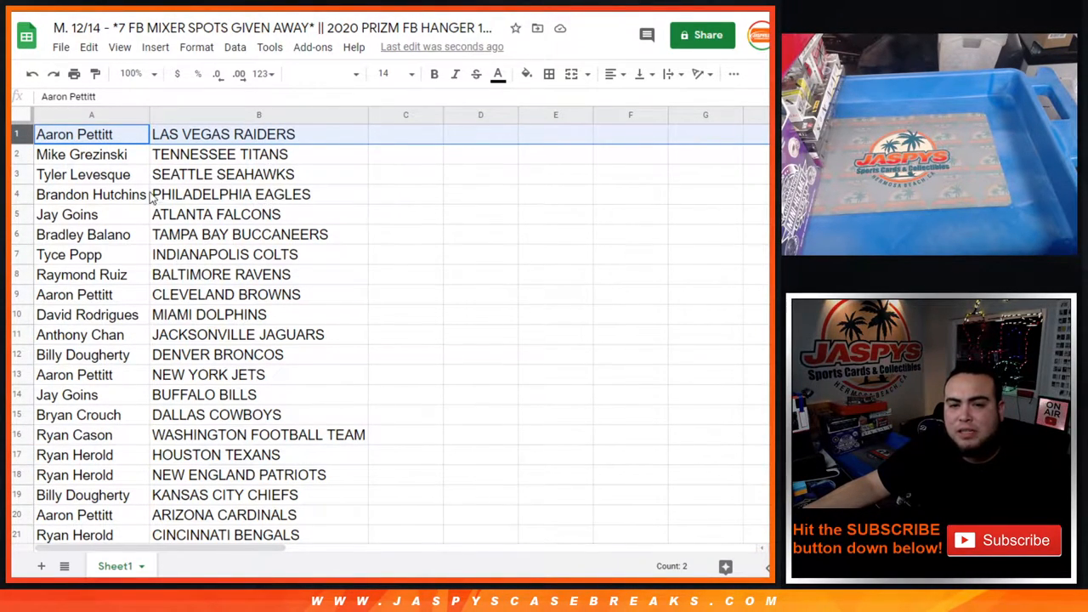
click(91, 193)
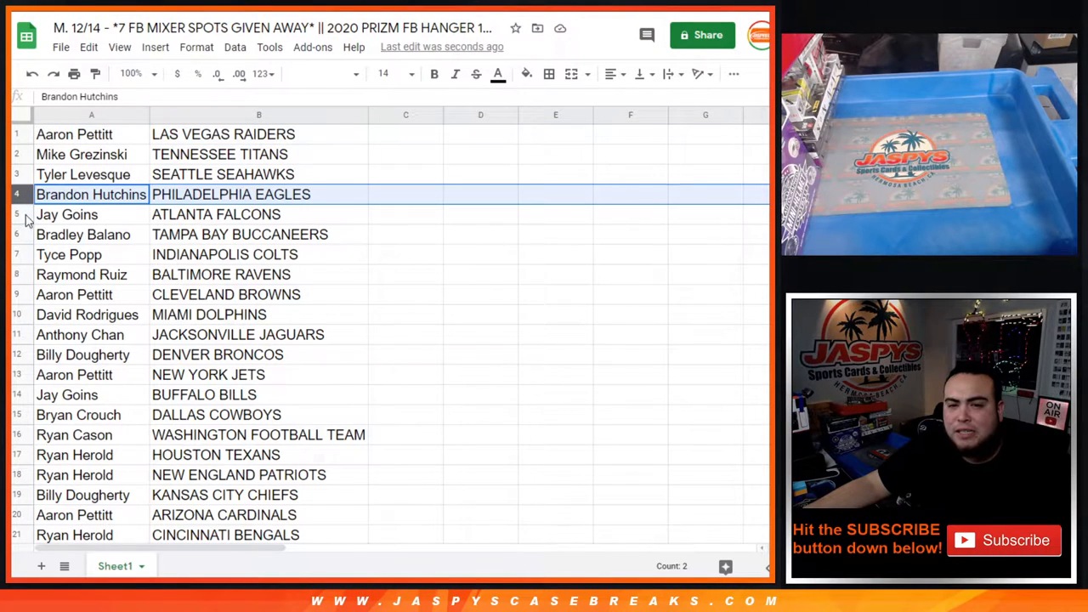
click(87, 315)
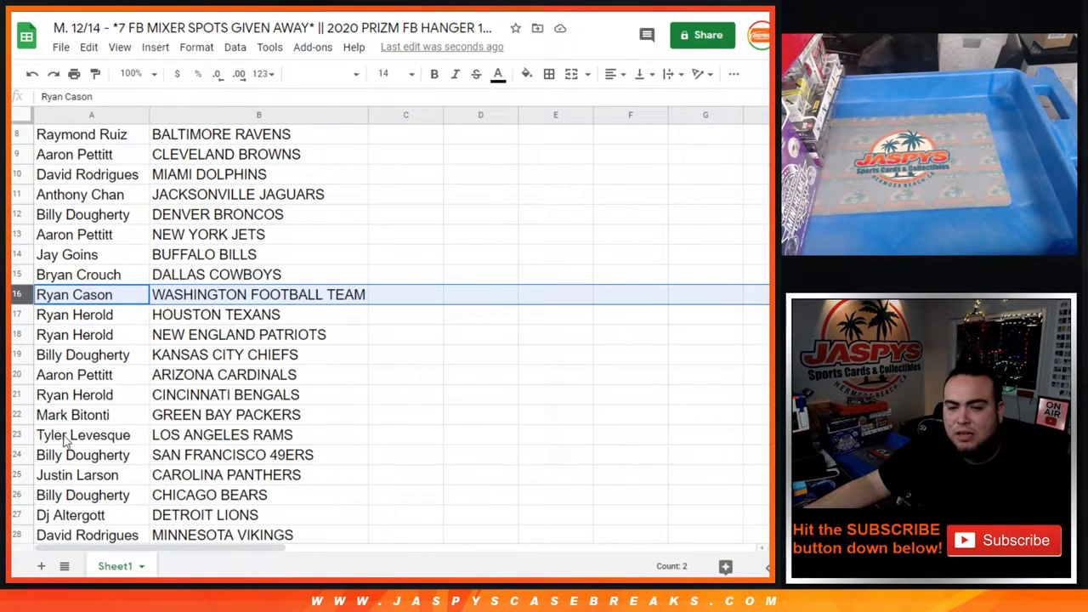
click(74, 395)
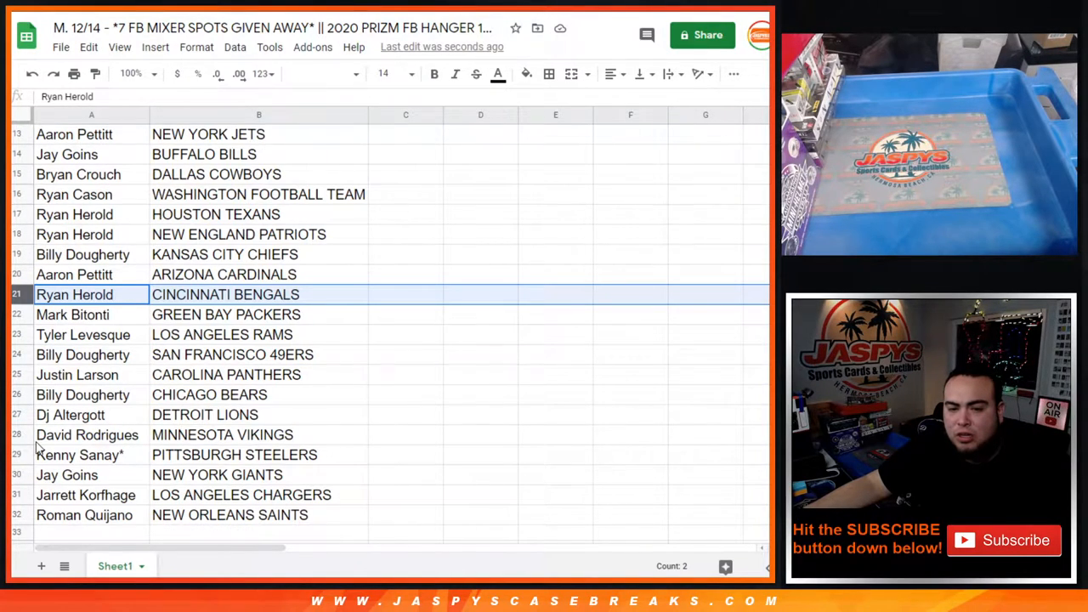
click(85, 495)
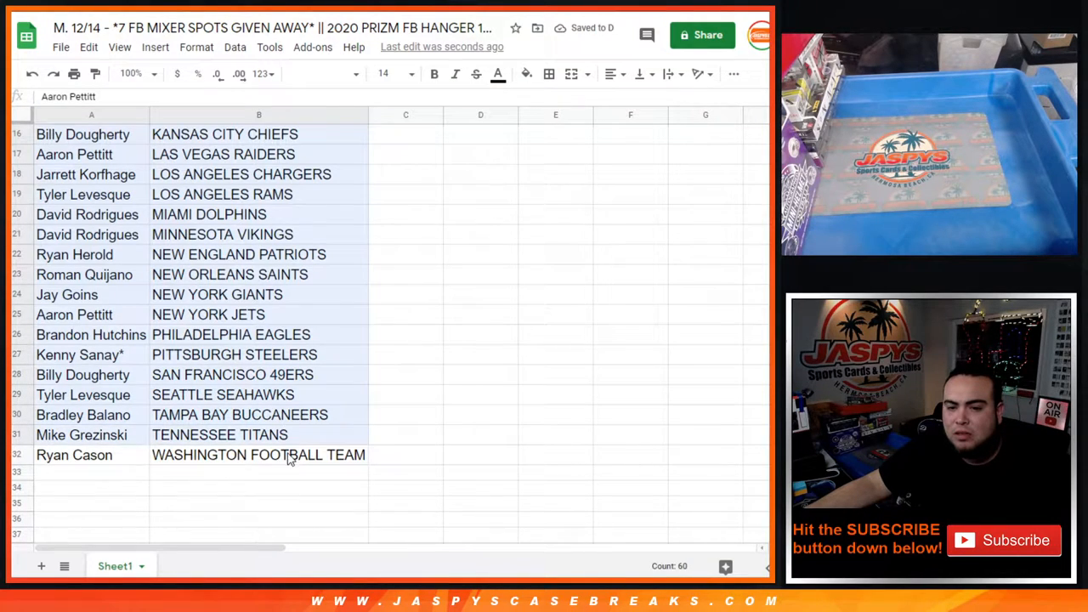
scroll(up, 3)
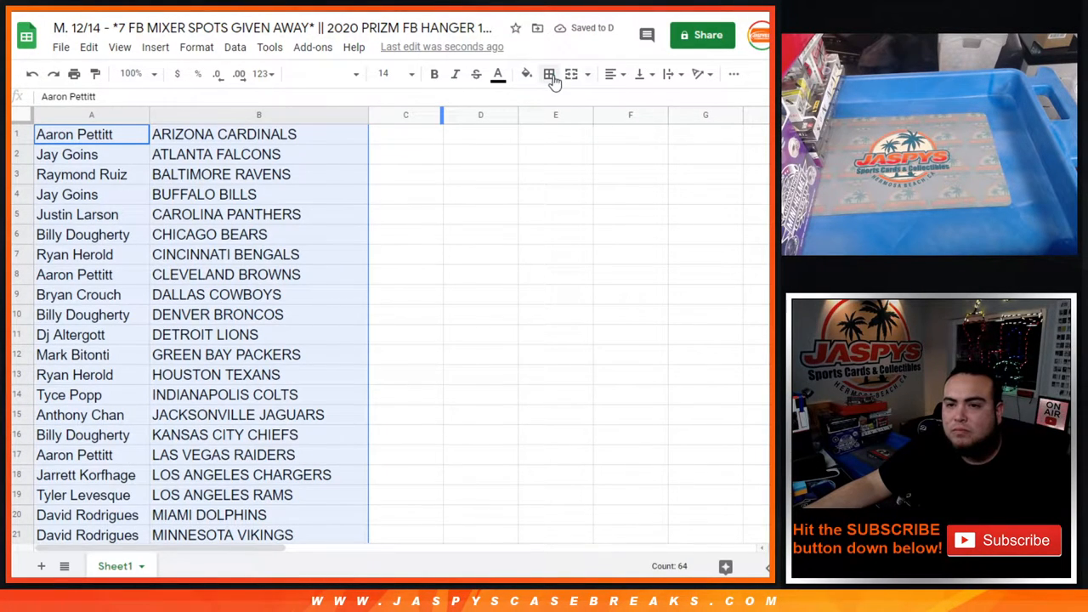
click(611, 74)
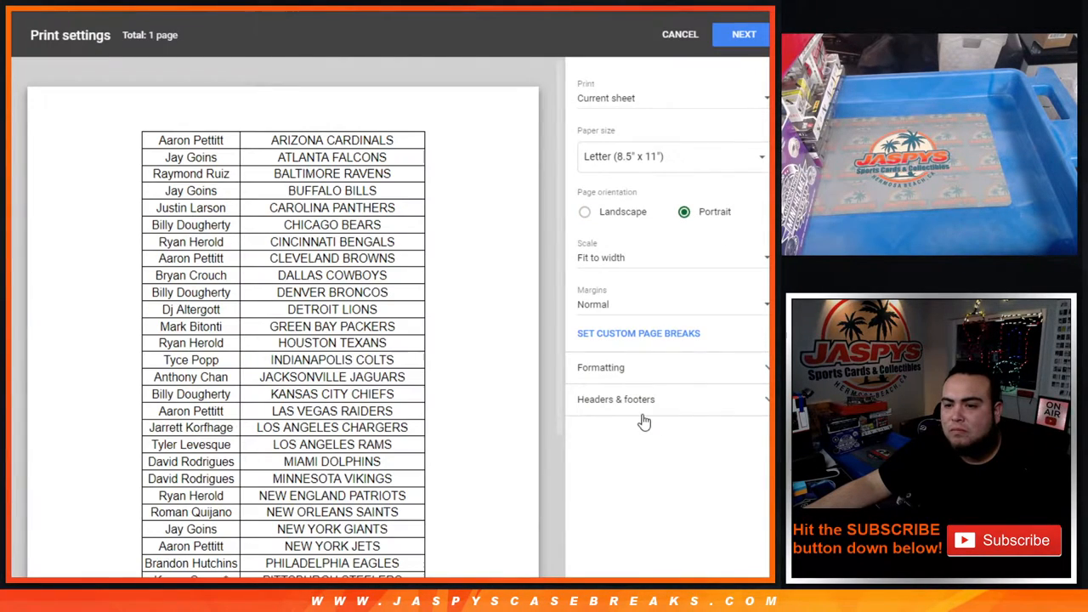
Step: Print the sorted name–team sheet with the workbook title as its header
click(743, 34)
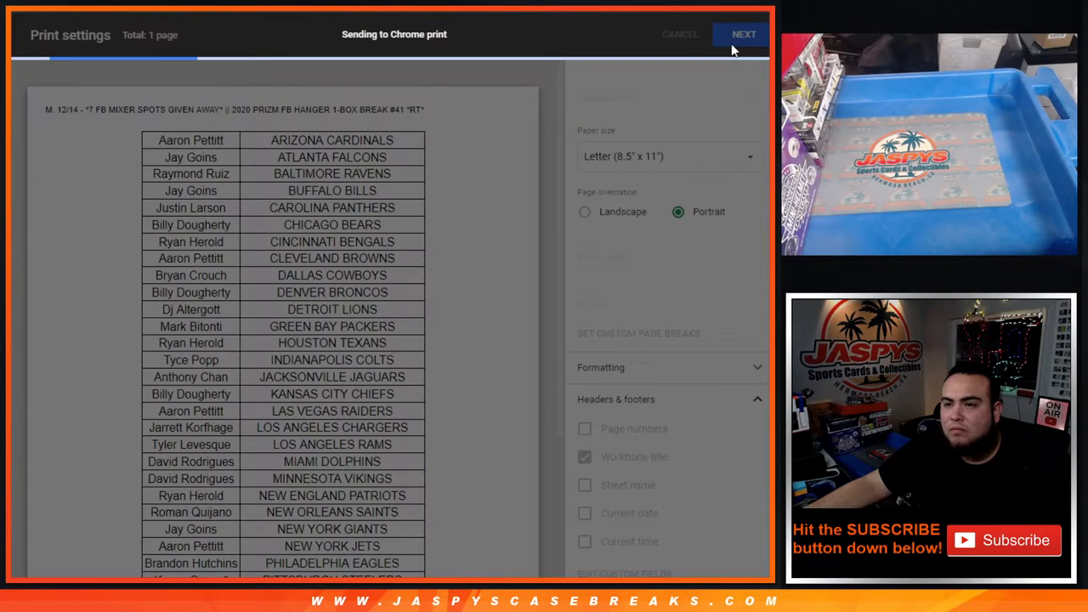
click(743, 34)
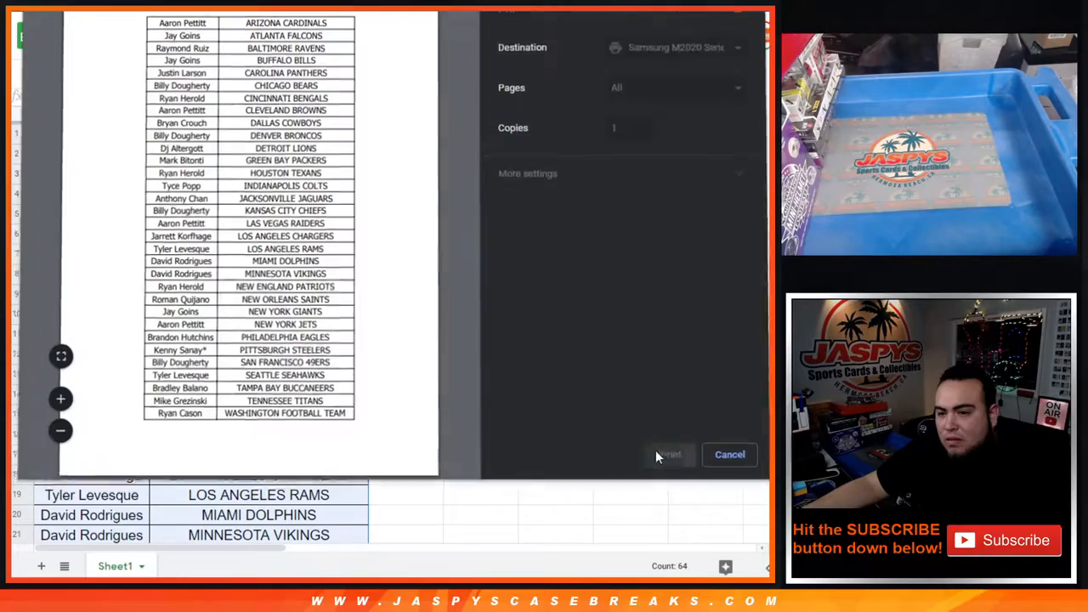
click(728, 454)
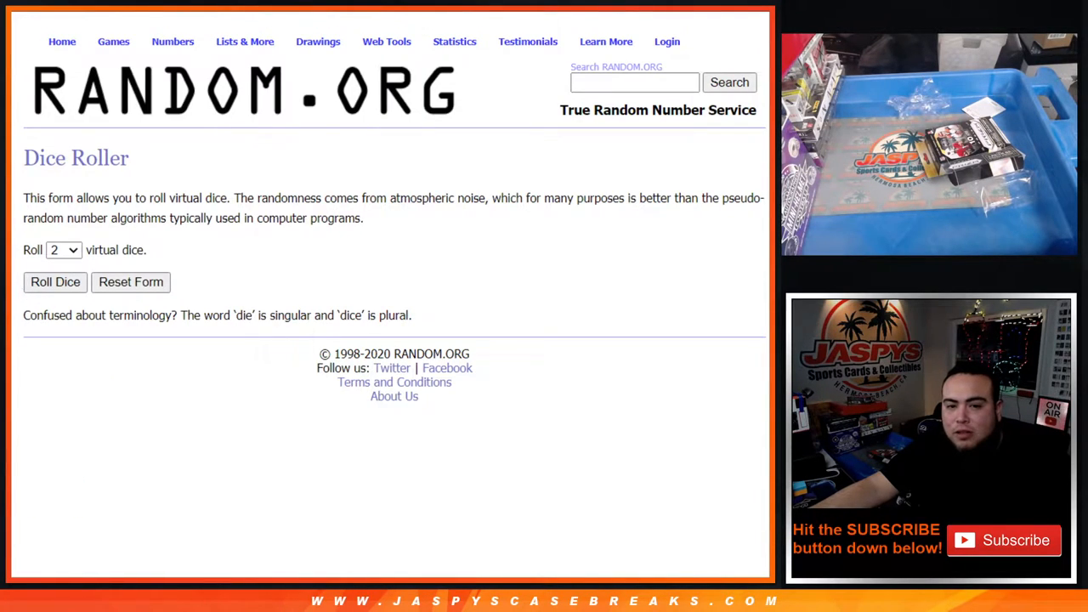
Step: Randomize the 32 buyer names in the List Randomizer and reshuffle them three more times
click(54, 281)
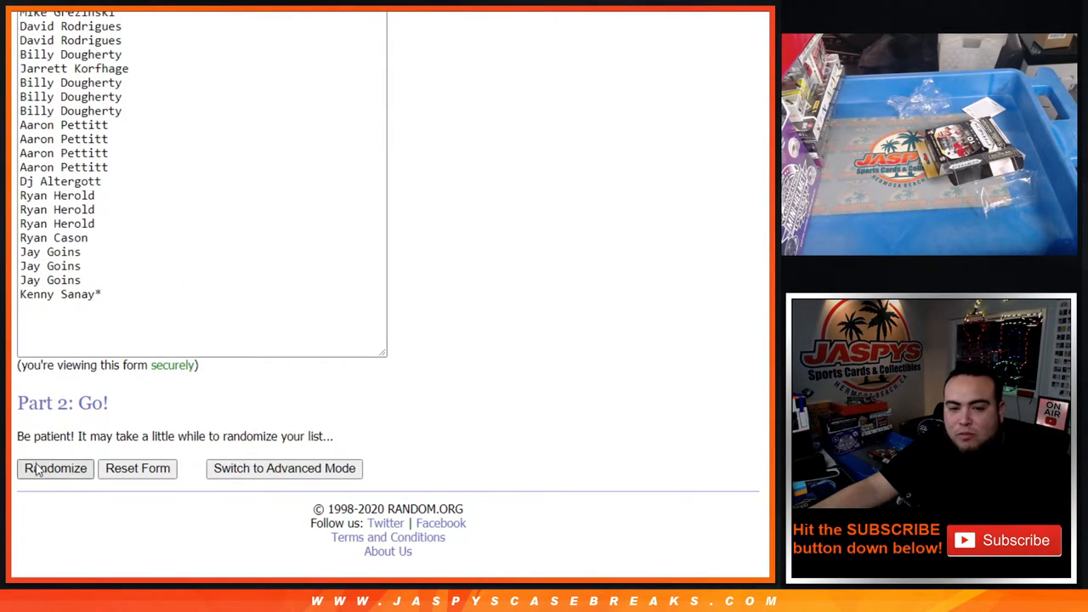
click(56, 468)
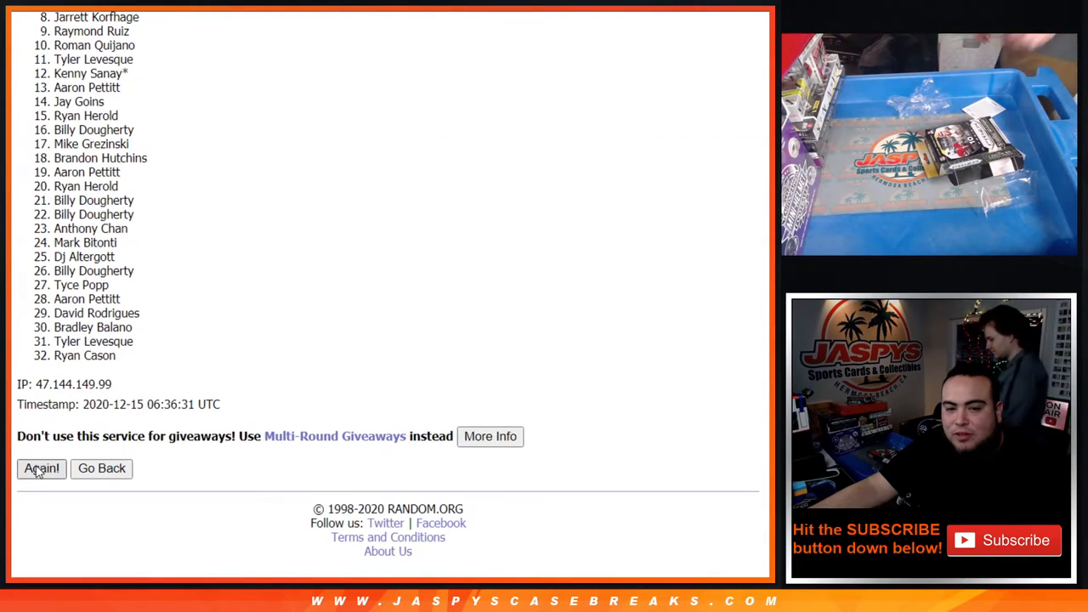
click(42, 469)
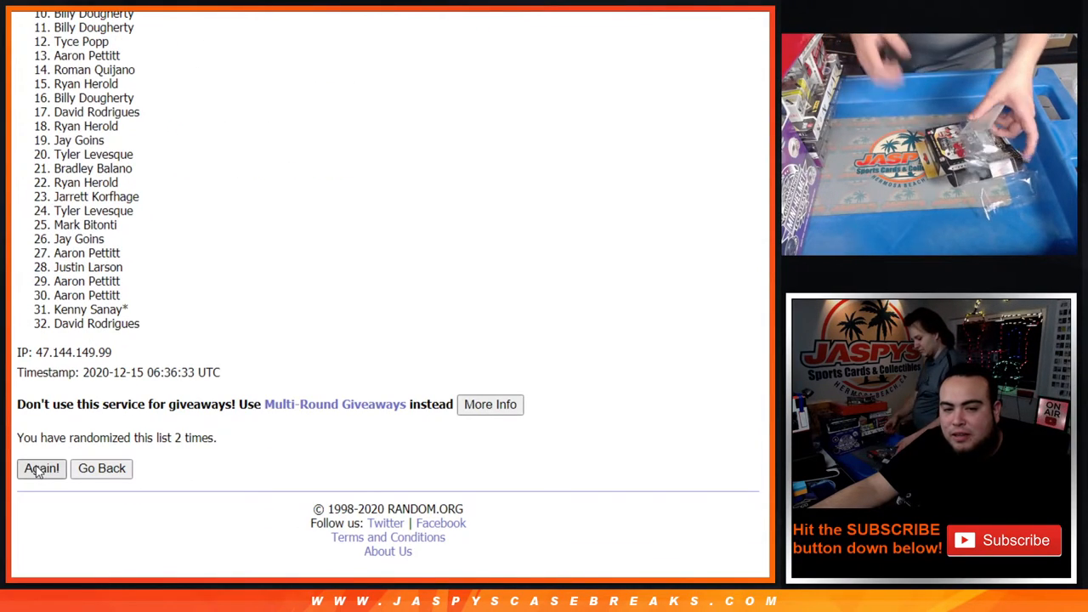
click(41, 468)
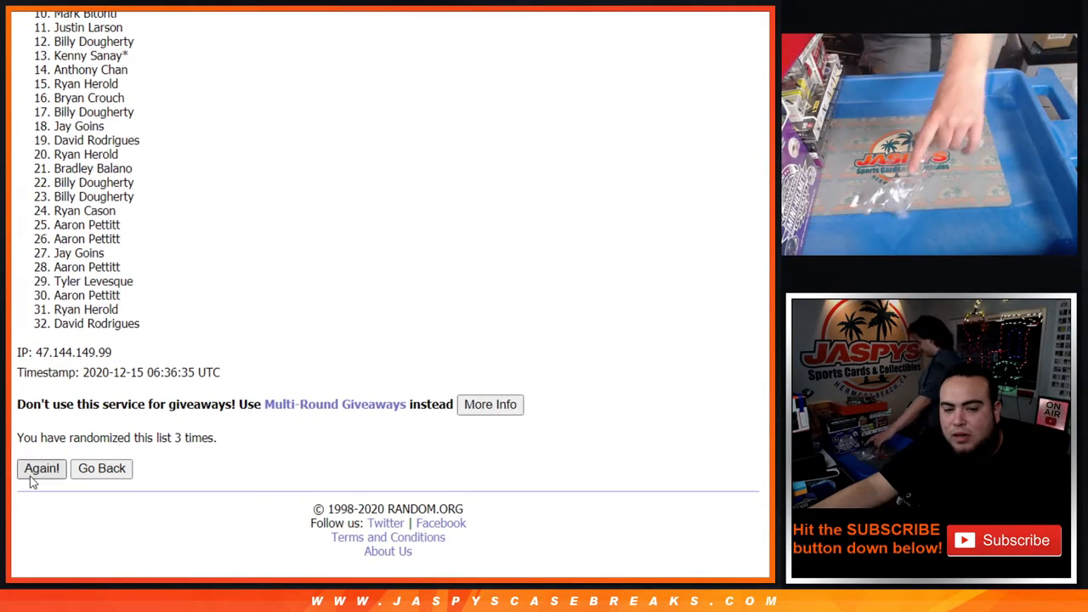
click(41, 469)
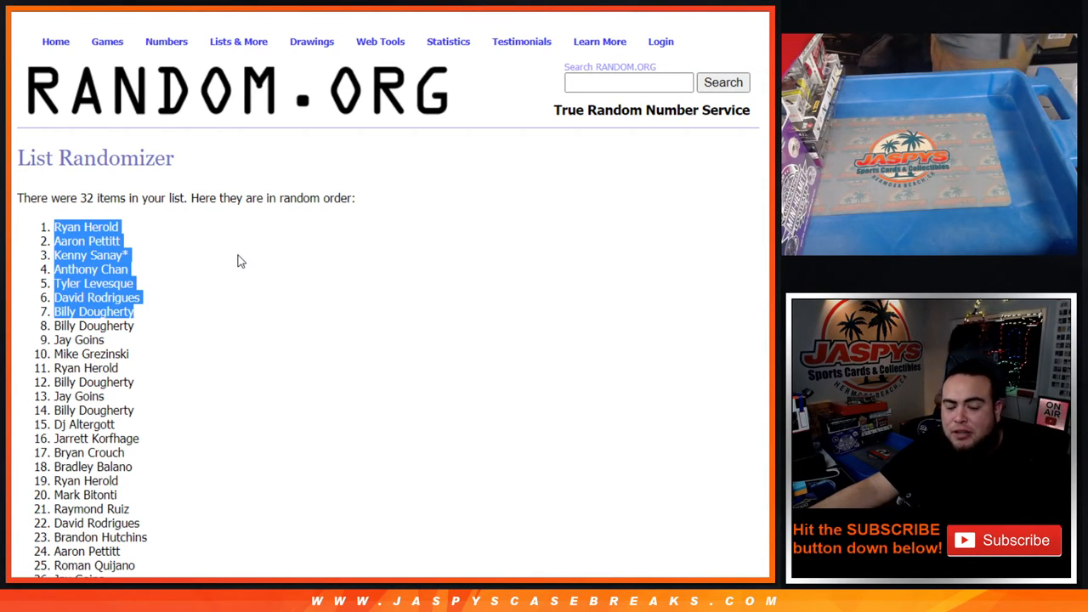
scroll(down, 3)
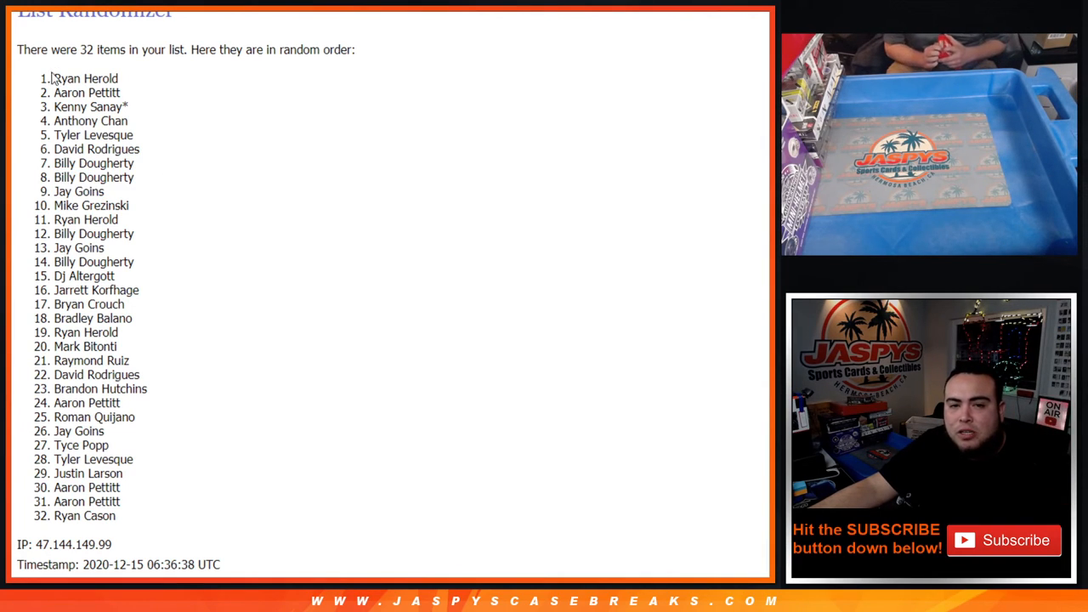
drag(55, 78, 110, 164)
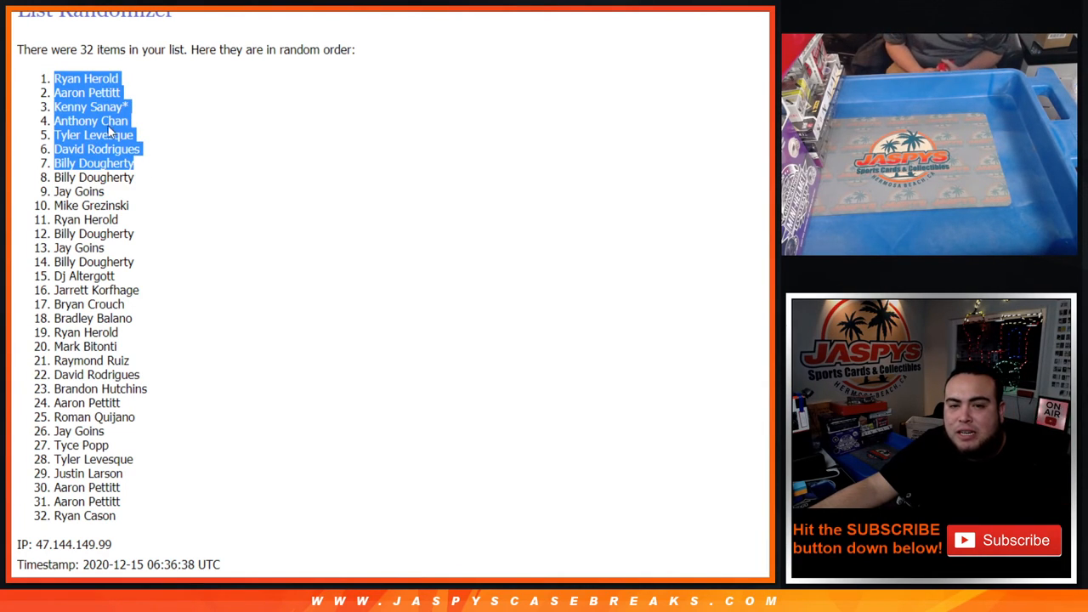